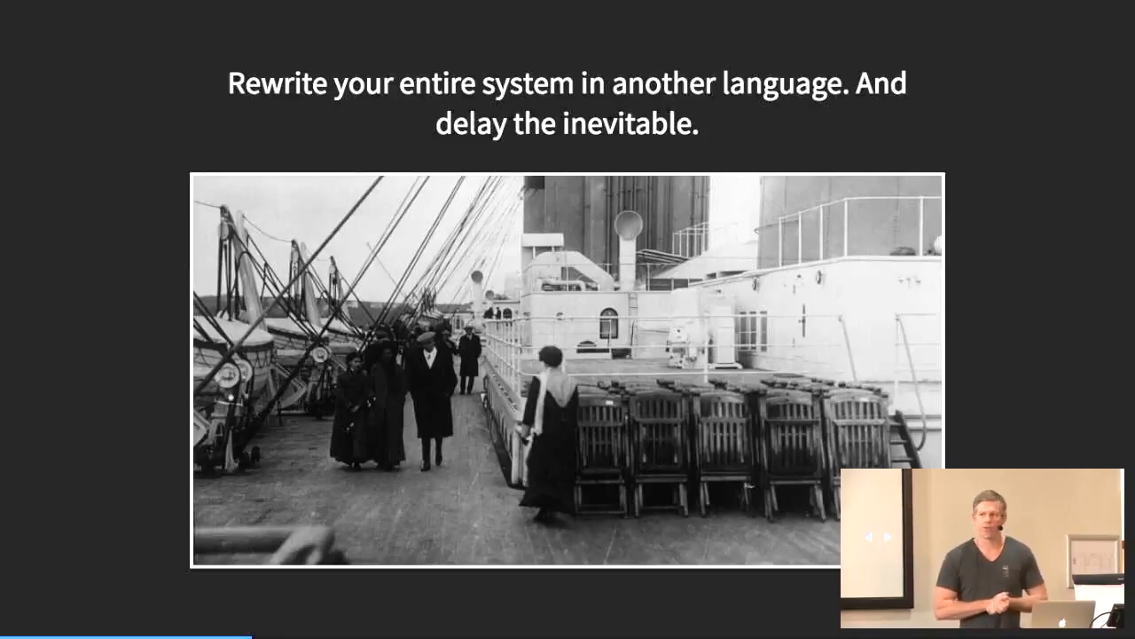
Advance past the Titanic slide to the list of cacheable system points
key(Right)
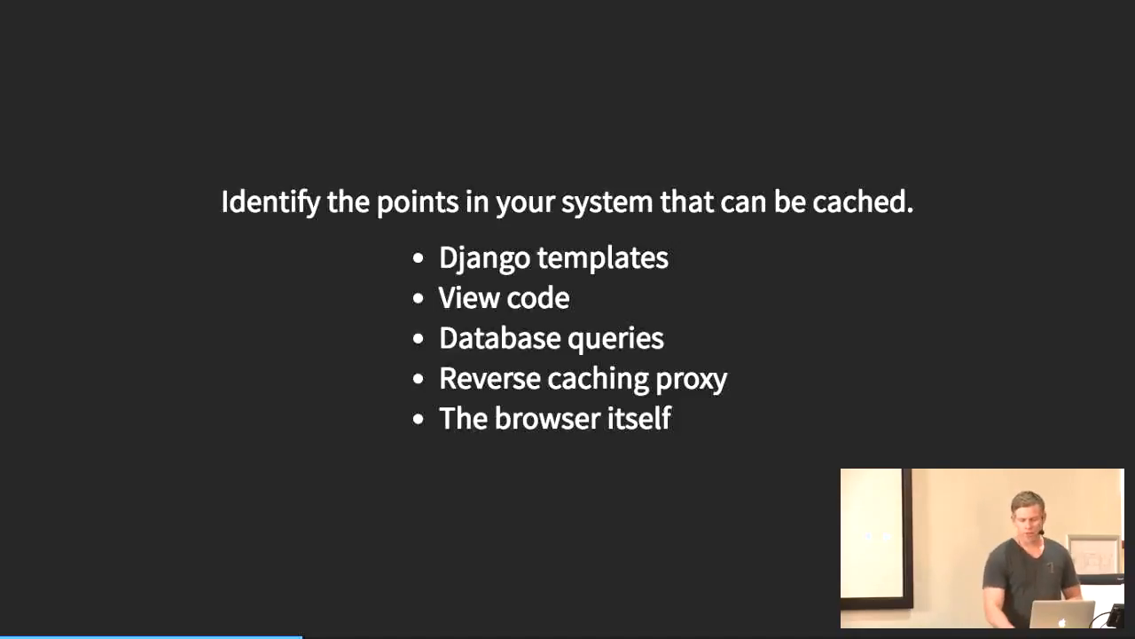
key(Right)
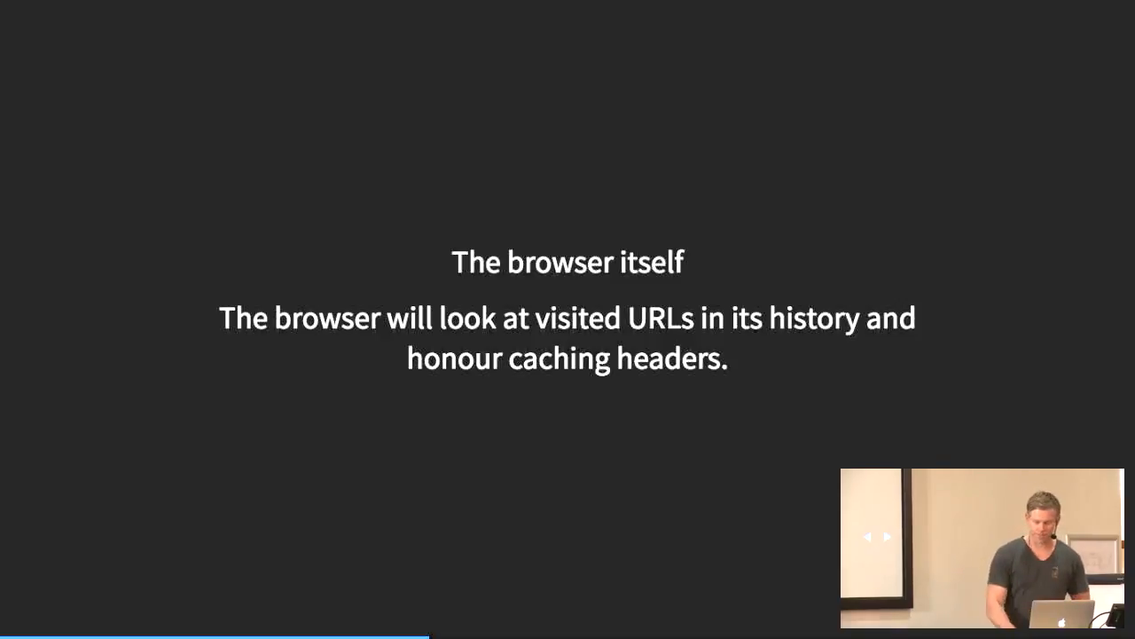
key(Right)
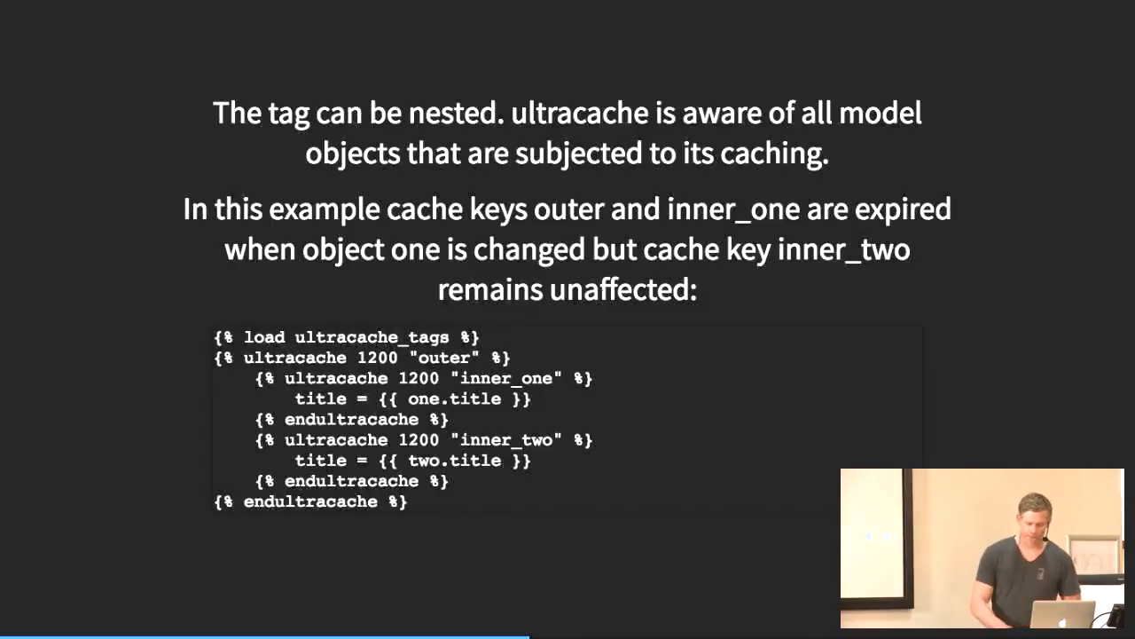
Advance to the slide asking what makes a good cache key
key(Right)
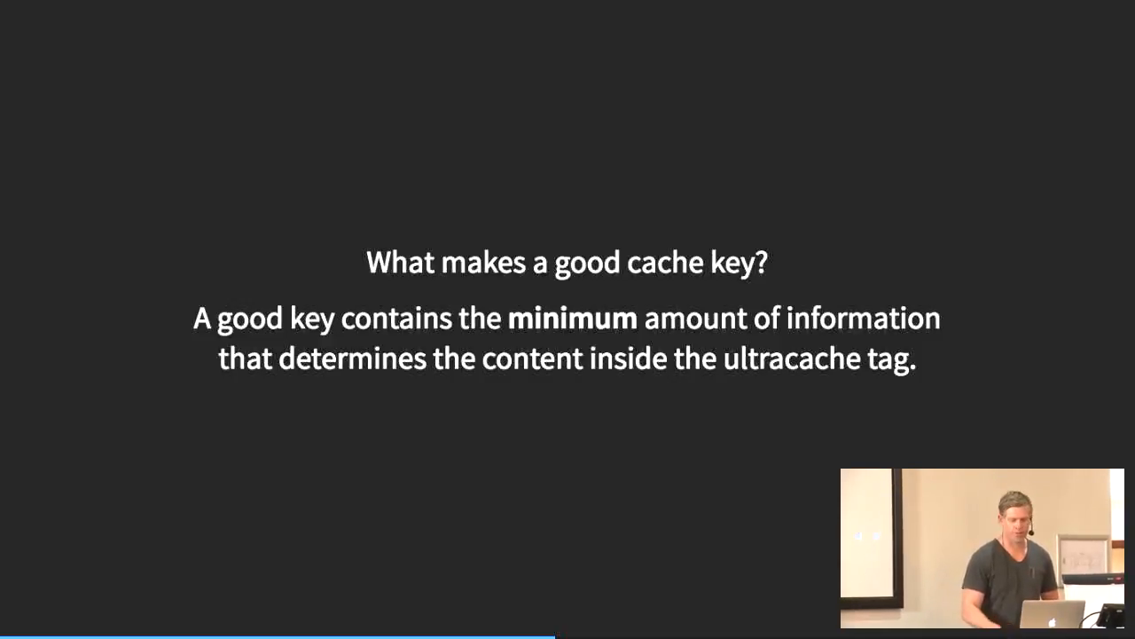
Show the Good / Probably bad / Probably pointless / Insane ultracache tag examples slide
key(Right)
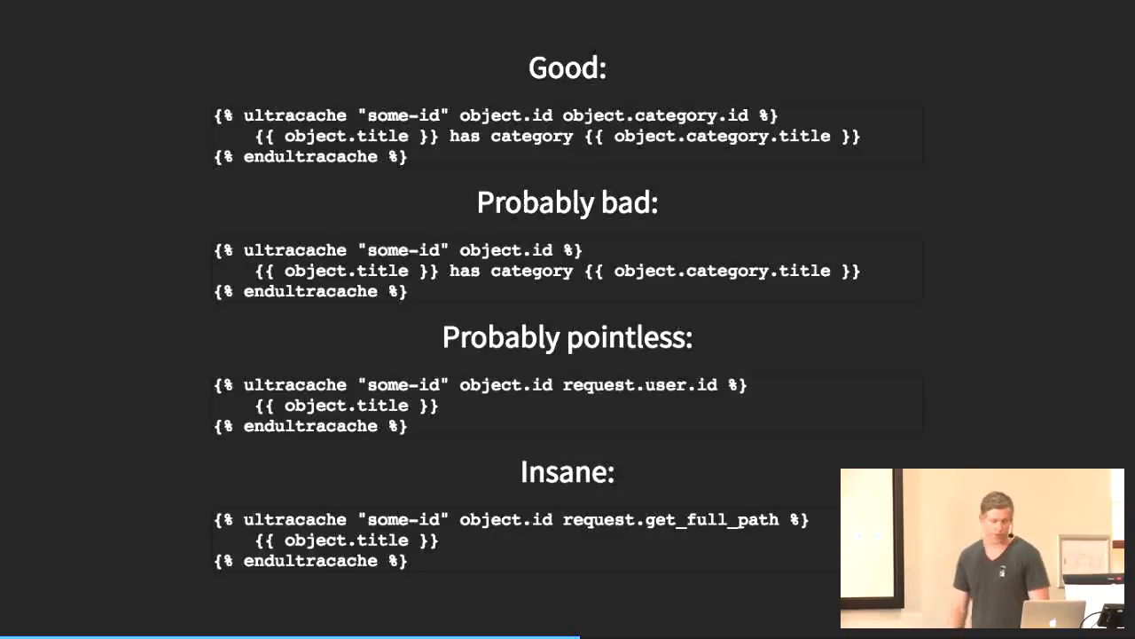
key(Right)
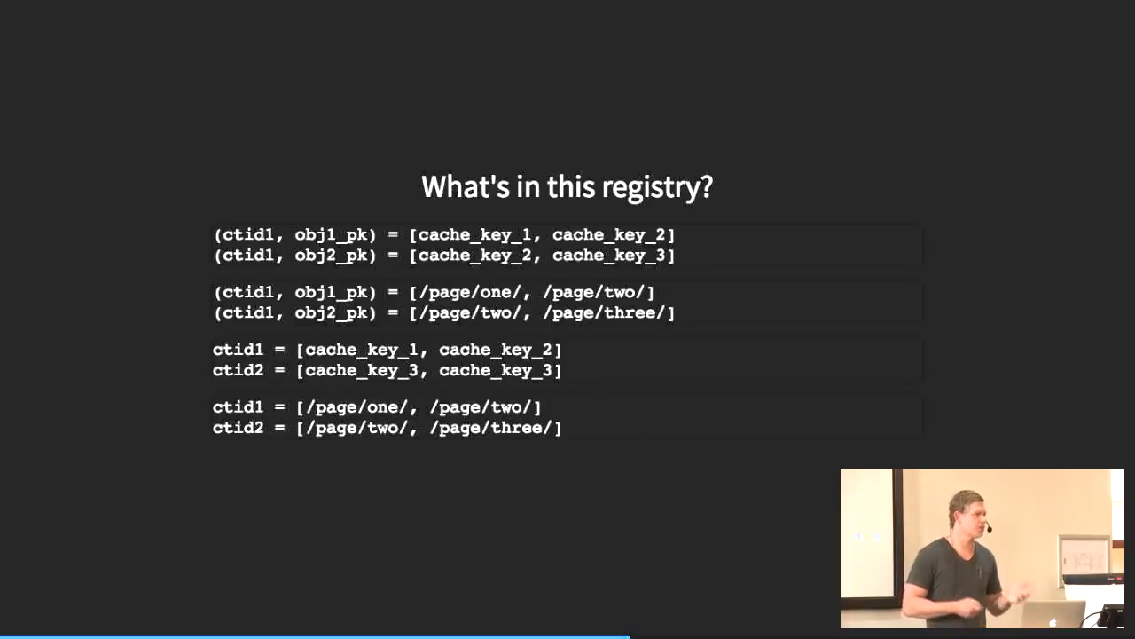
Advance to the View caching slide on django-ultracache's cached_get decorator
key(Right)
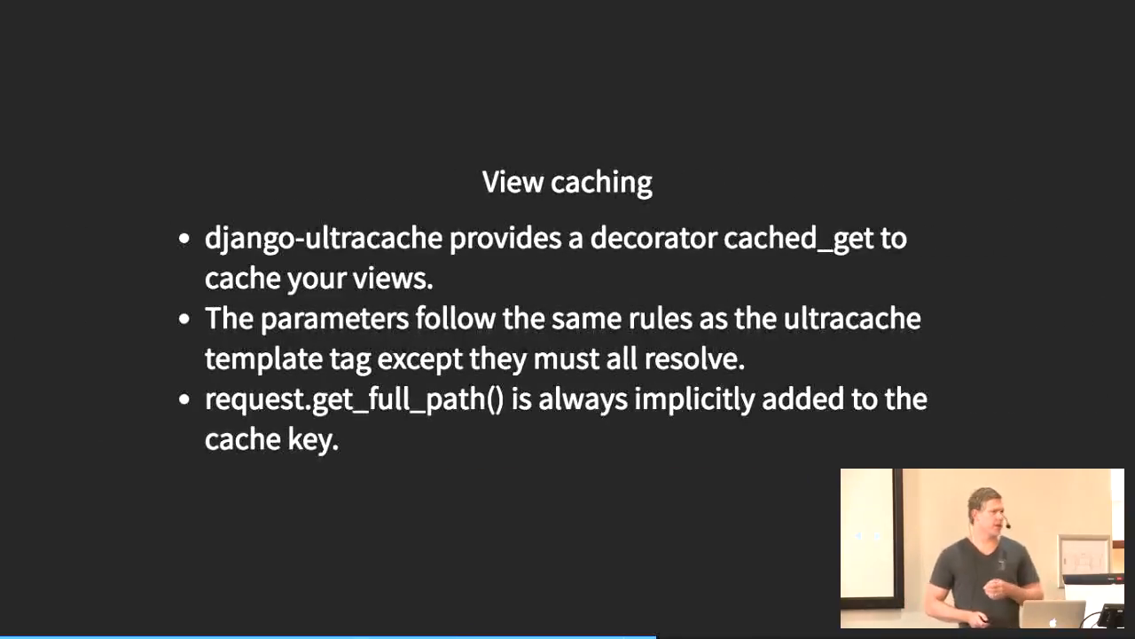
Advance through the CachedView cached_get code example to the 11:01:00 timeline slide
key(Right)
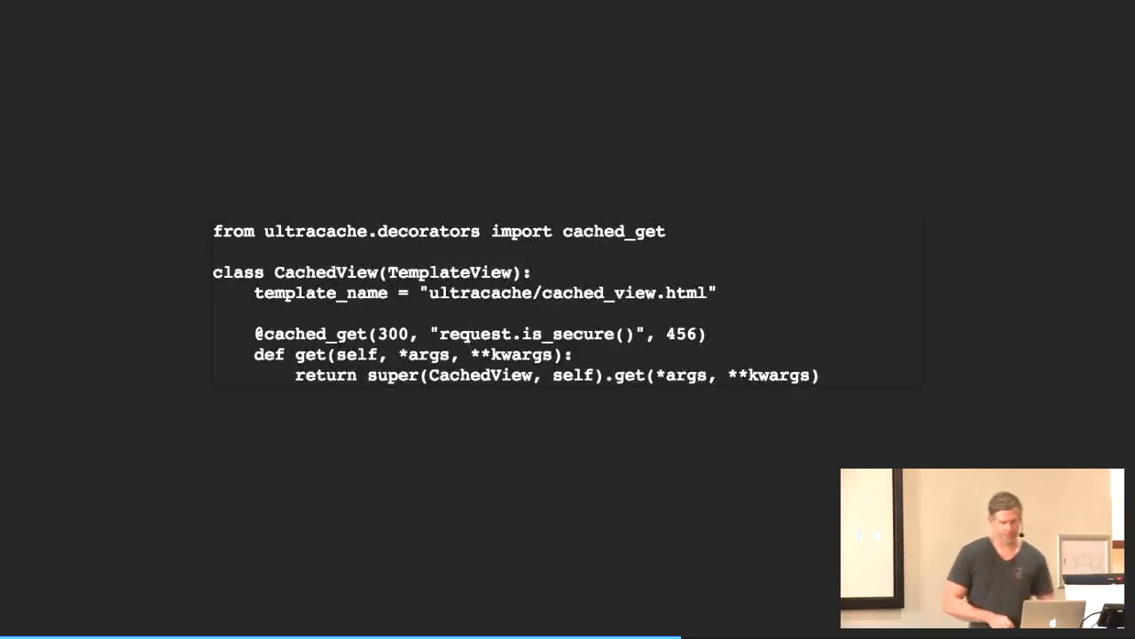
key(Right)
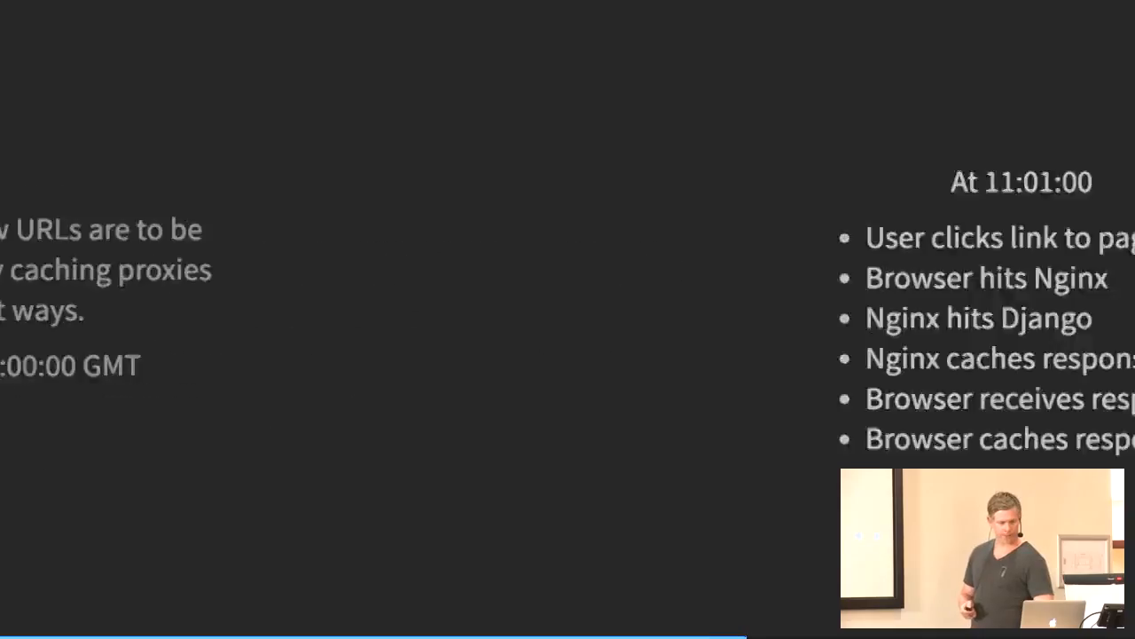
Advance to the ProxyCacheMiddleware process_response code slide
key(Right)
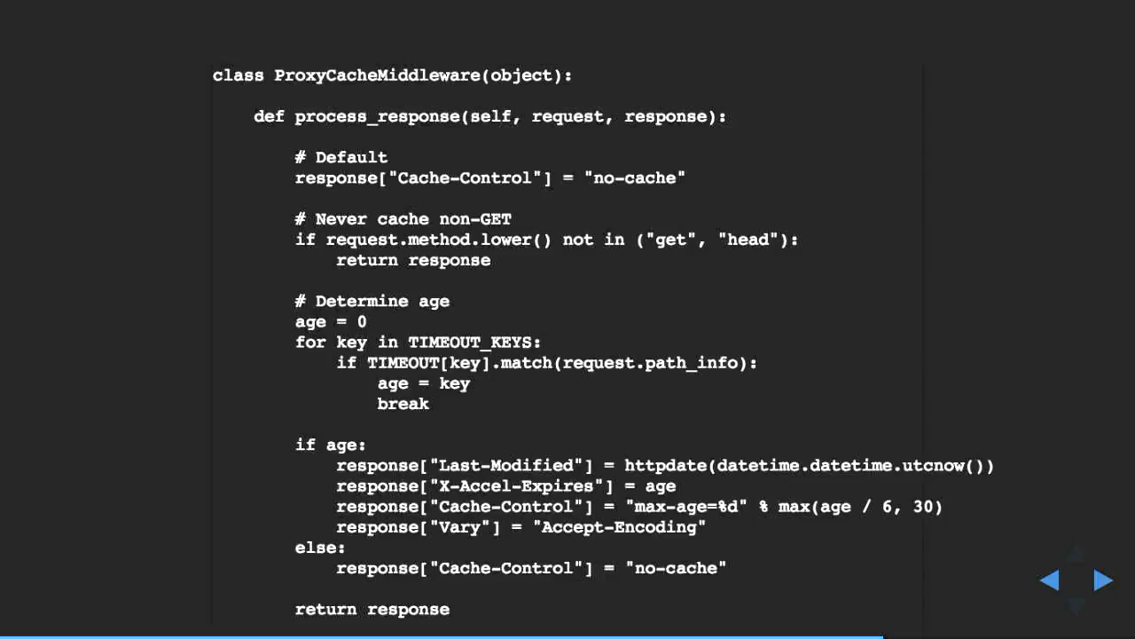
click(1100, 578)
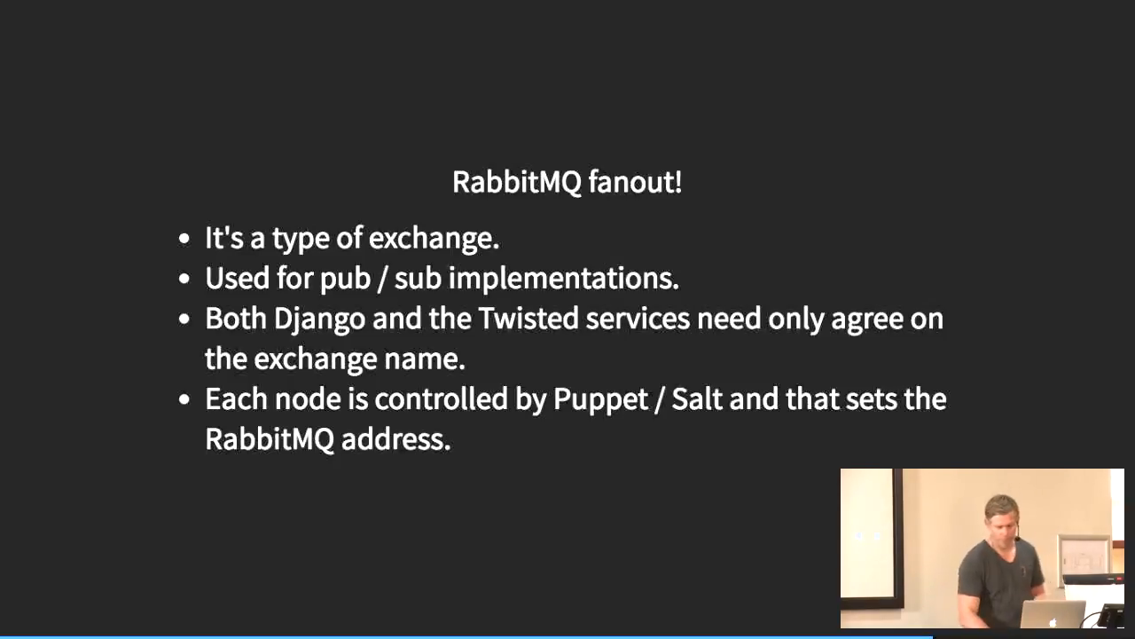
Show the settings.py / purgers.py slide with the myapp.purgers.immediate purge method
key(Right)
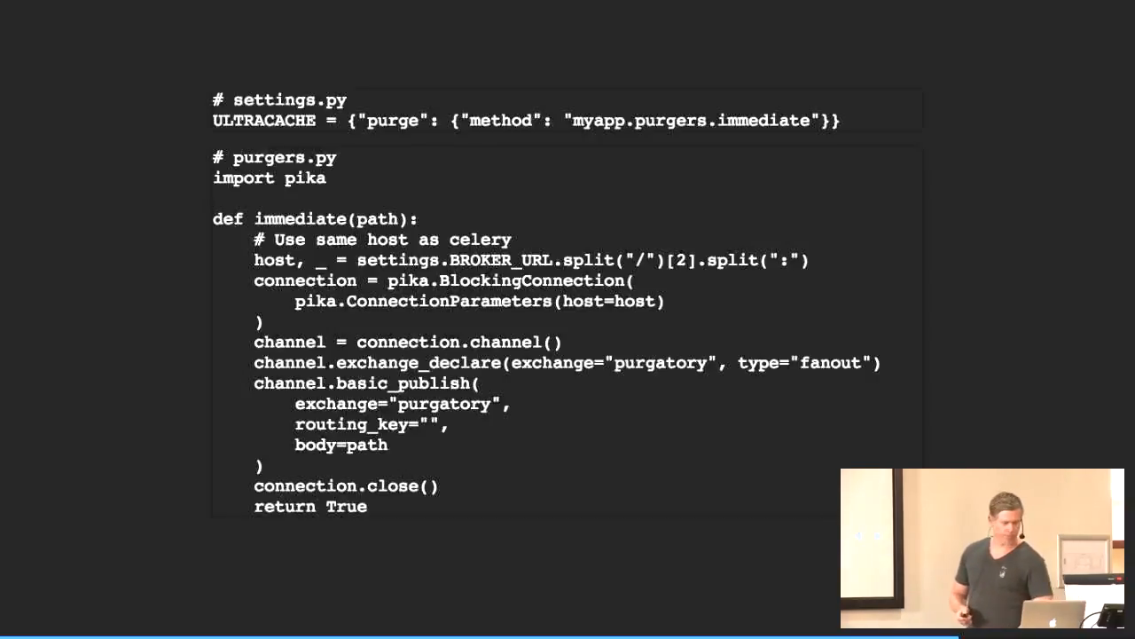
Advance to the Twisted process_queue slide sending PURGE requests per queued path
key(Right)
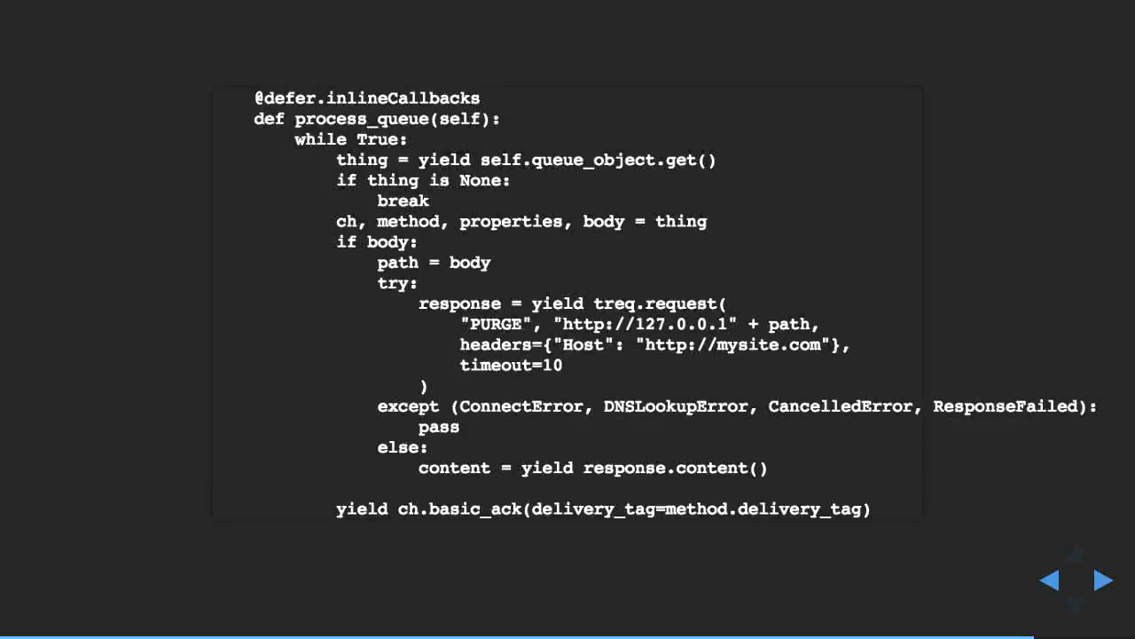
Show the Telkom.co.za results slide: 80% HIT ratio, 5-10% MISS, memcache 10:1
click(1100, 580)
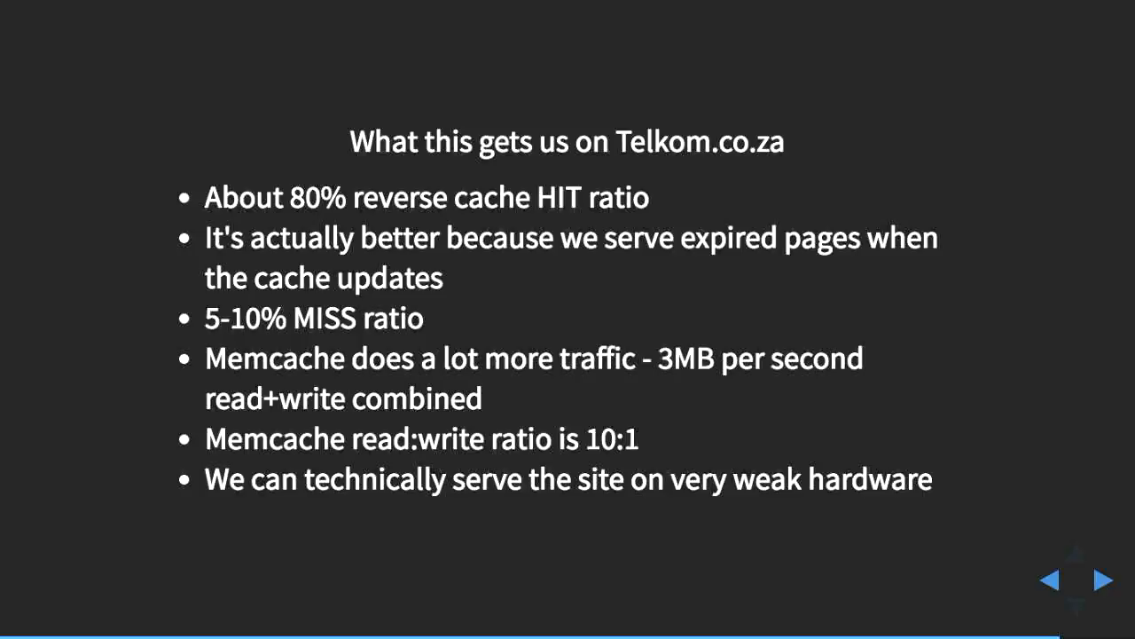
Show the closing slide offering a Raspberry Pi 3 to interview candidates
click(1103, 581)
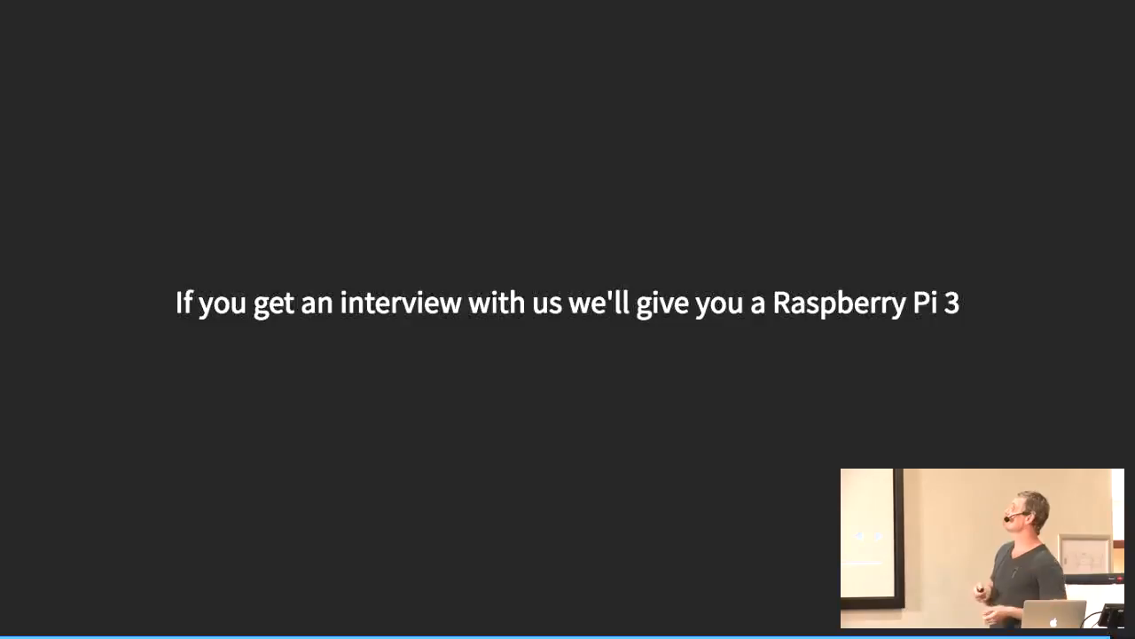